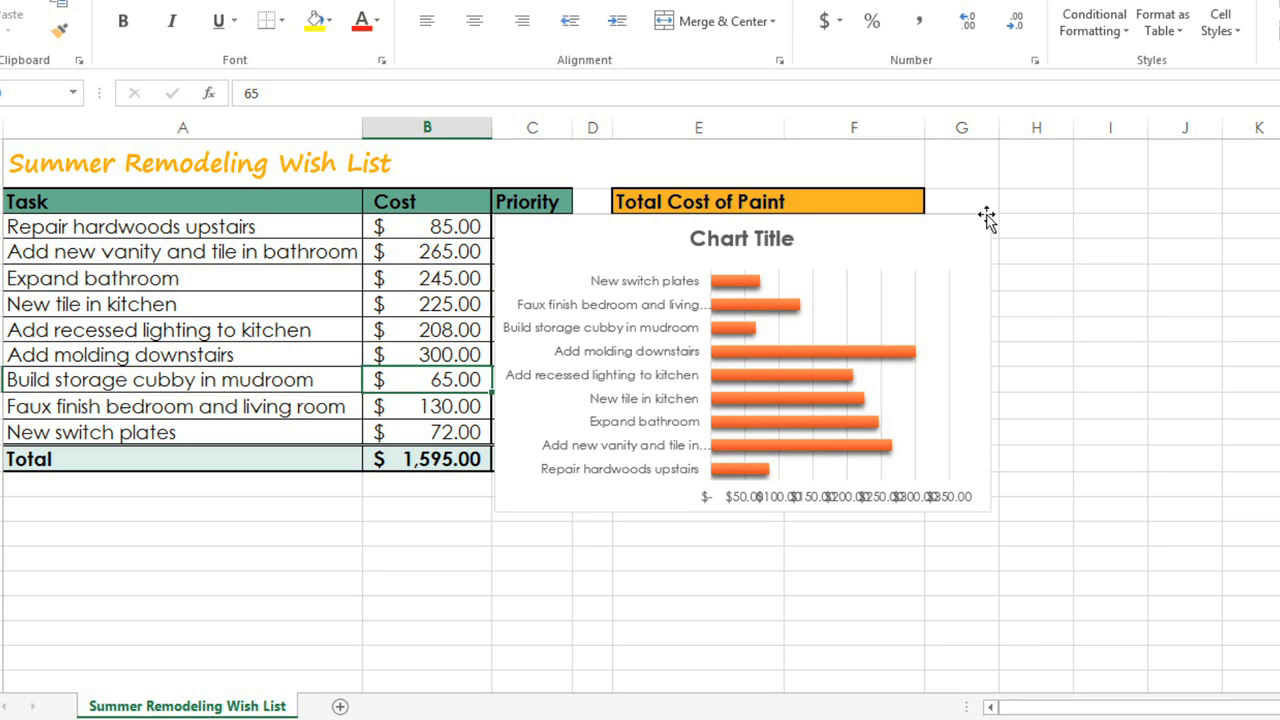
Step: Remove the Chart Title from the remodeling wish list bar chart via Chart Elements
left_click(1016, 230)
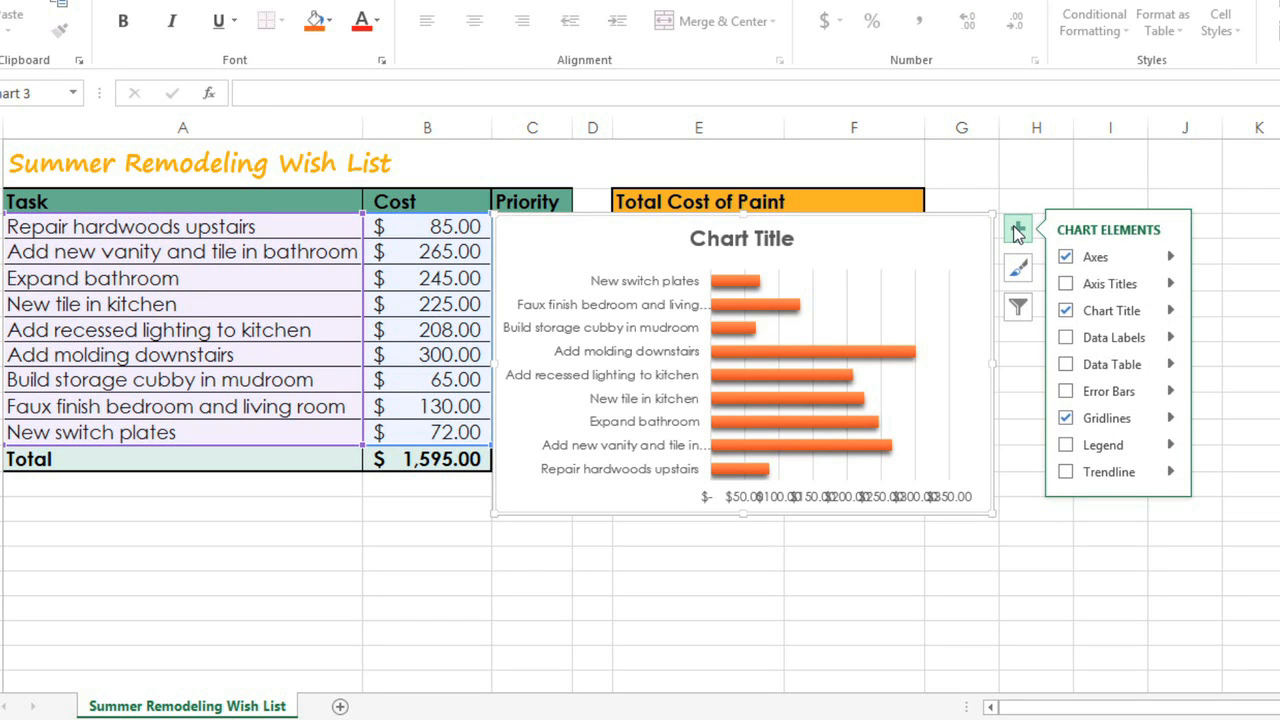
left_click(1066, 310)
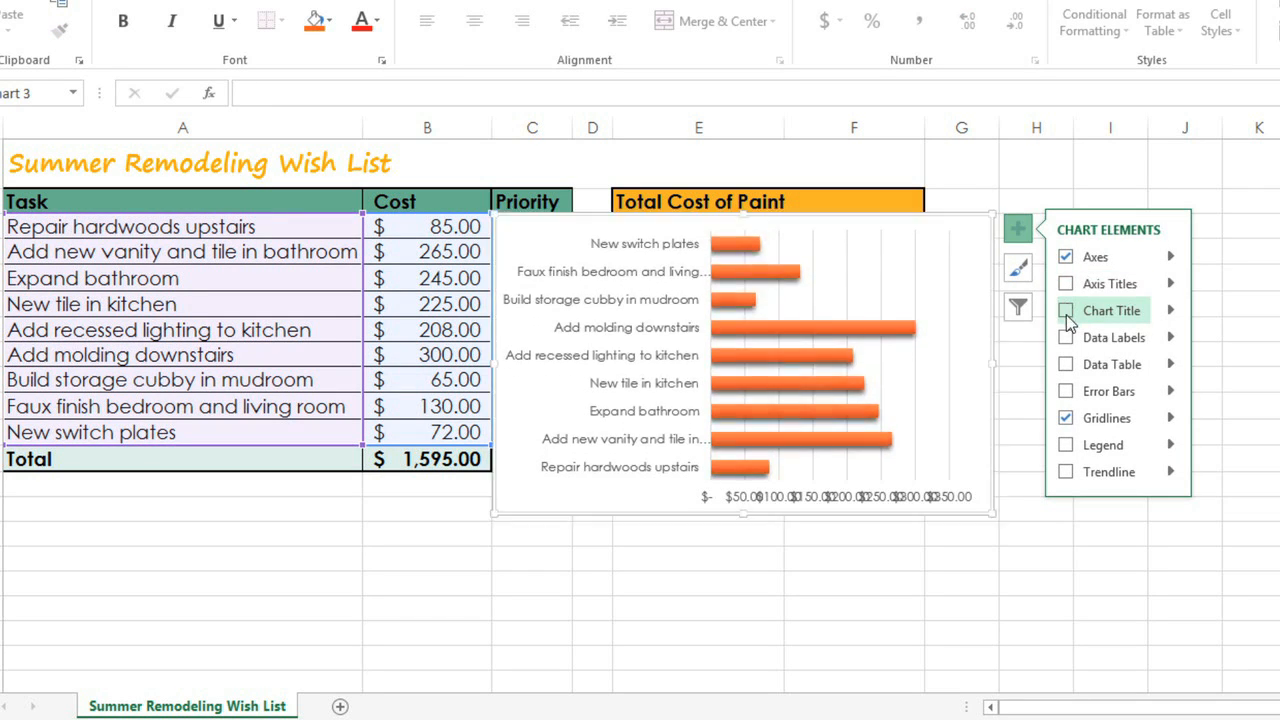
left_click(1066, 336)
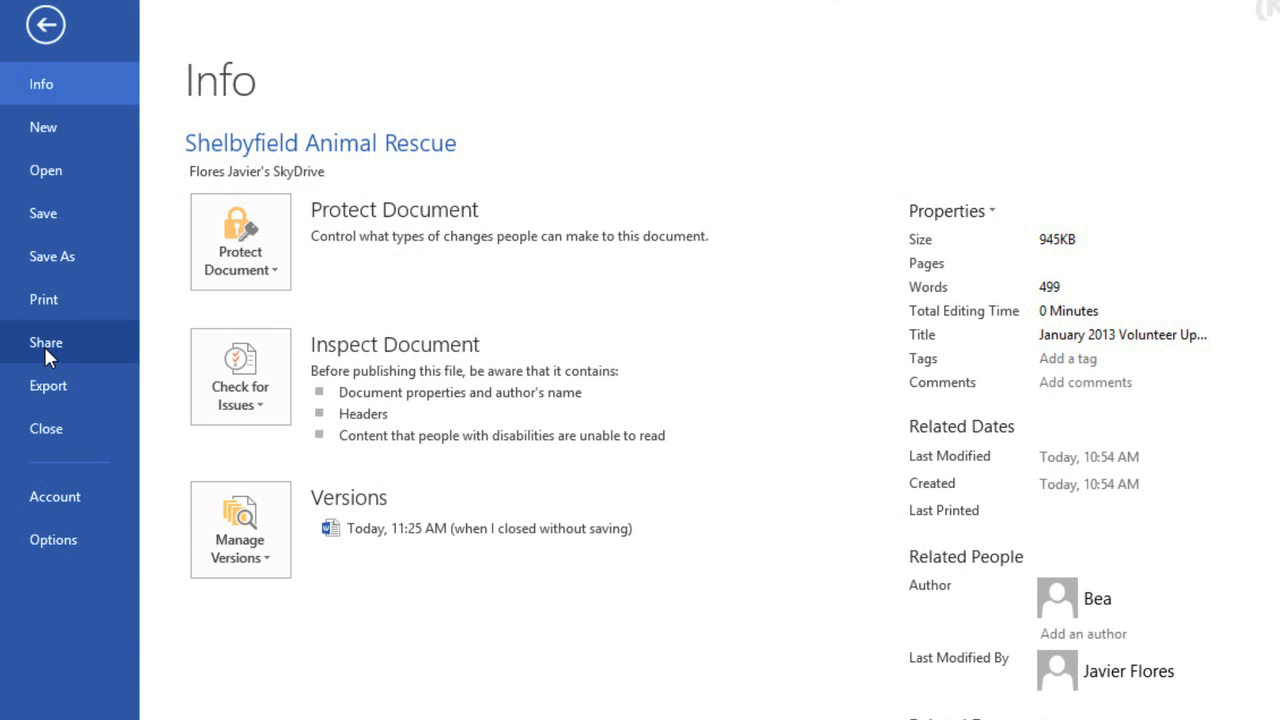
Step: Switch over to the Company Sales workbook with monthly May–October figures
left_click(46, 342)
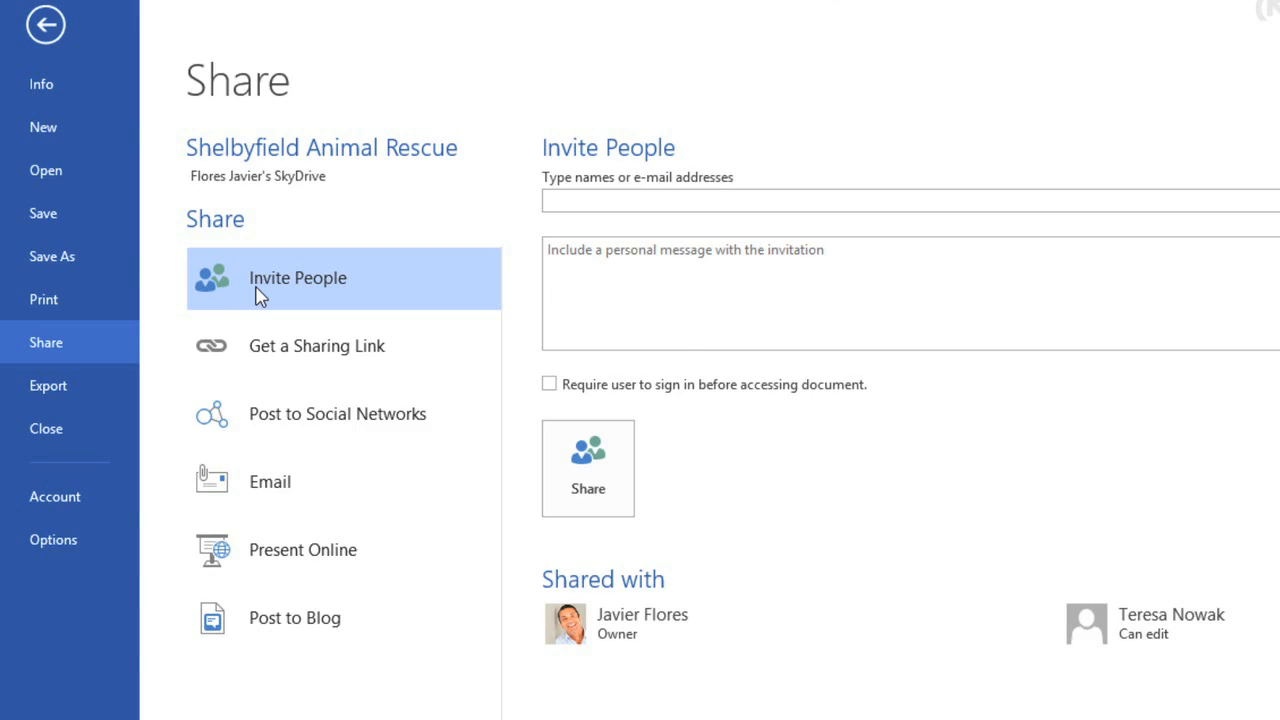
left_click(44, 24)
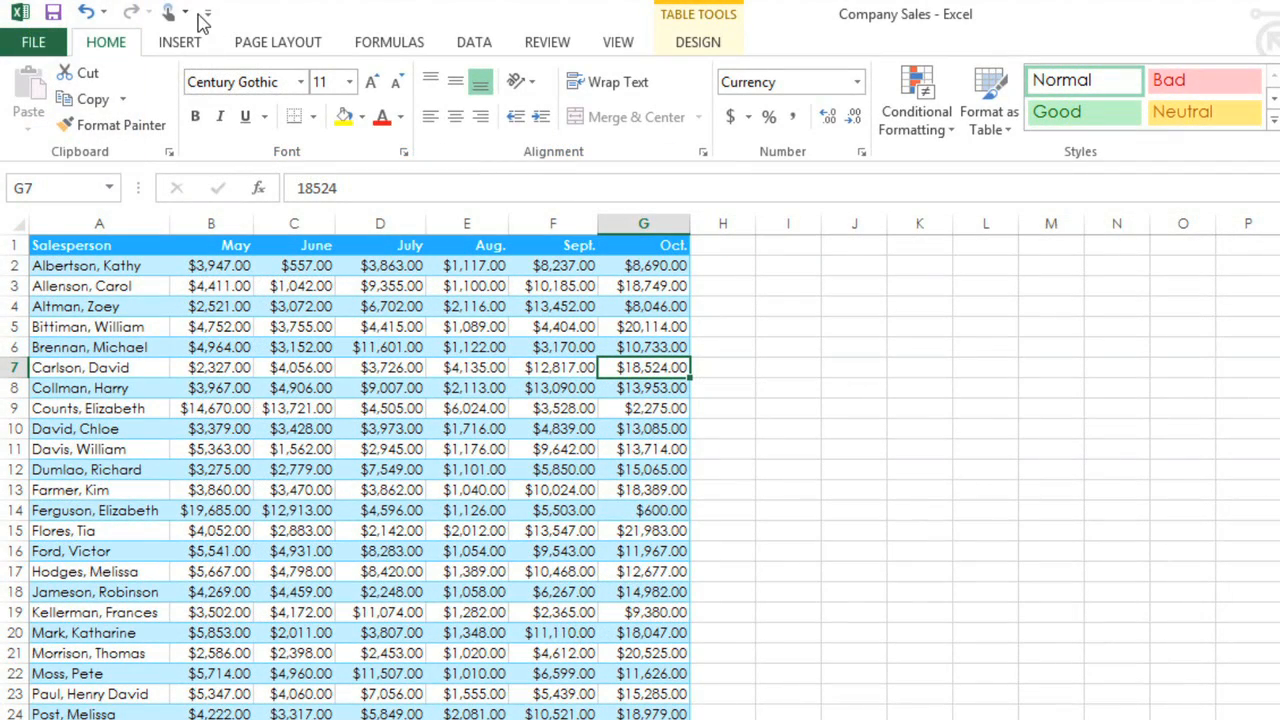
Step: Switch from the Company Sales workbook to the Shelbyfield Animal Rescue newsletter in Word
left_click(170, 12)
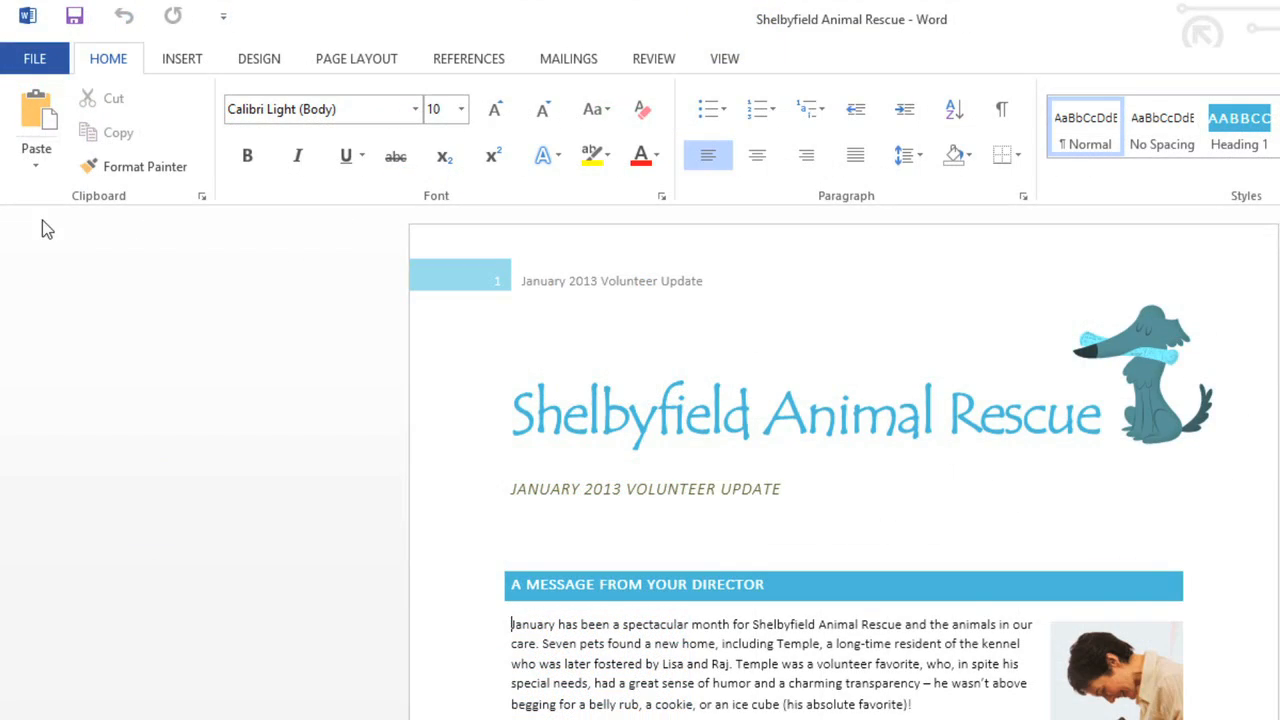
Step: Save the Shelbyfield Animal Rescue newsletter to the SkyDrive web folder
left_click(34, 58)
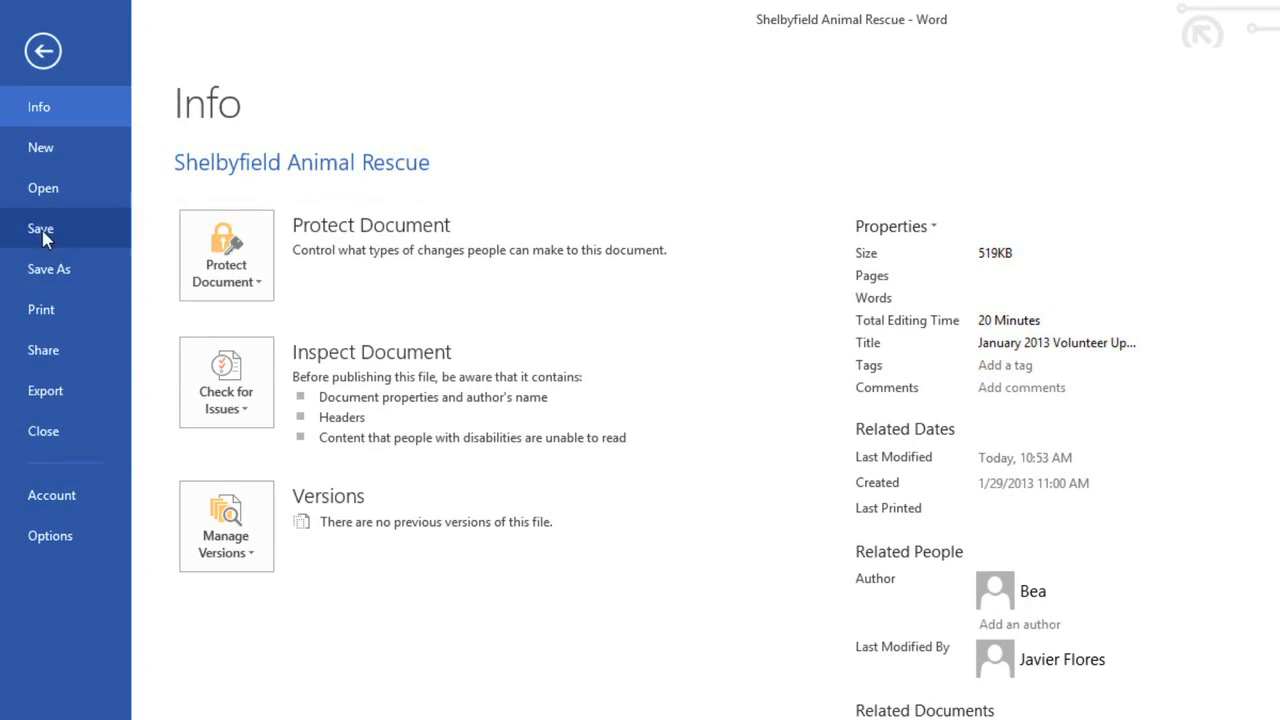
left_click(48, 268)
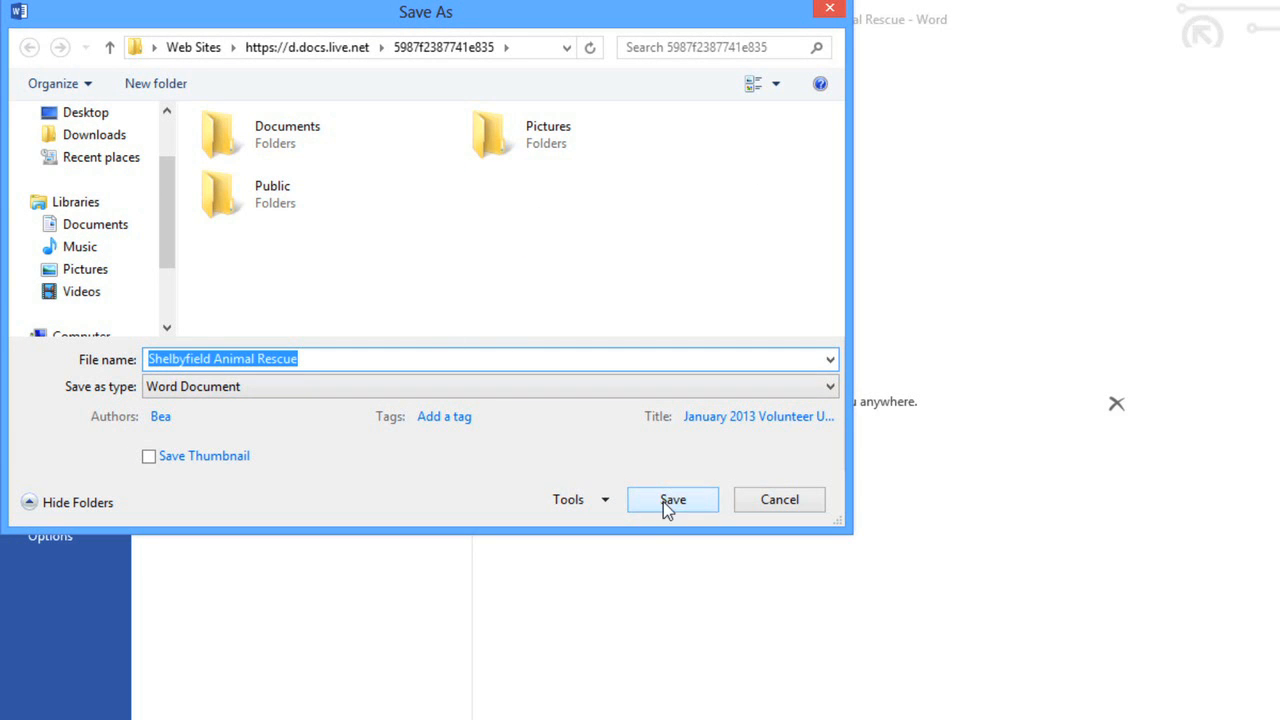
left_click(672, 500)
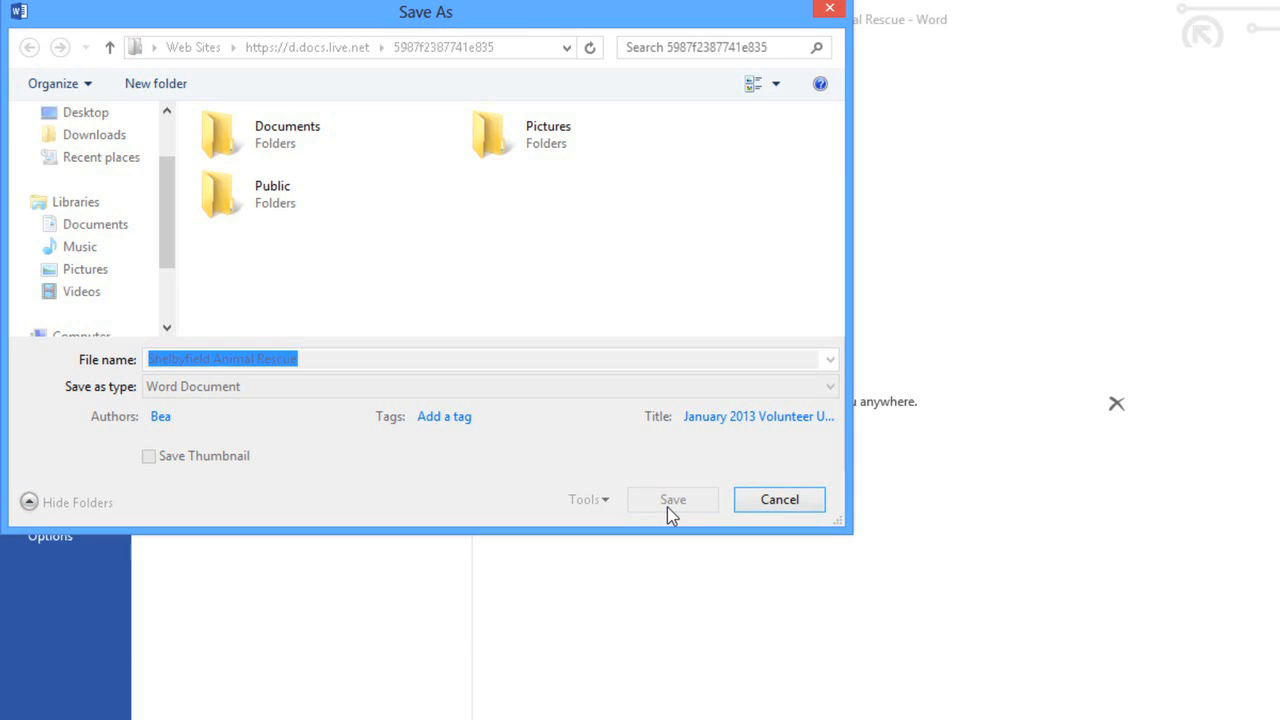
left_click(672, 500)
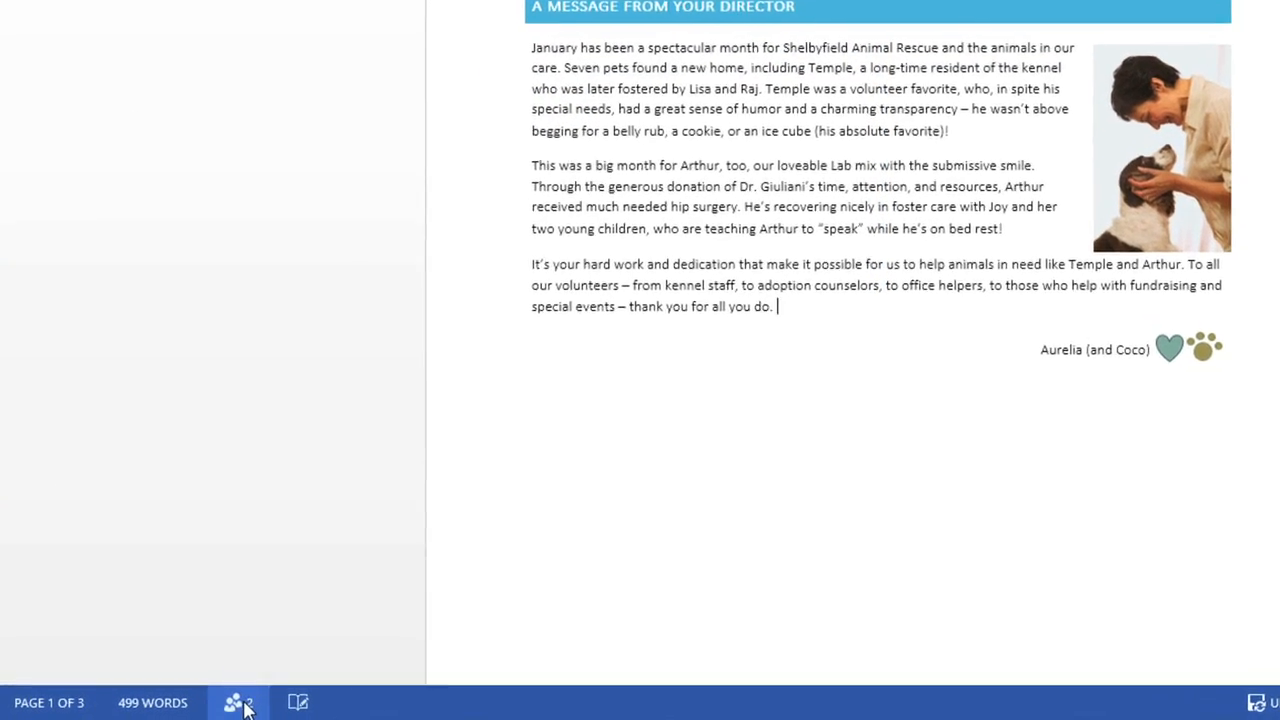
Step: Browse the Documents library to find the JobApplication PDF to open
left_click(240, 702)
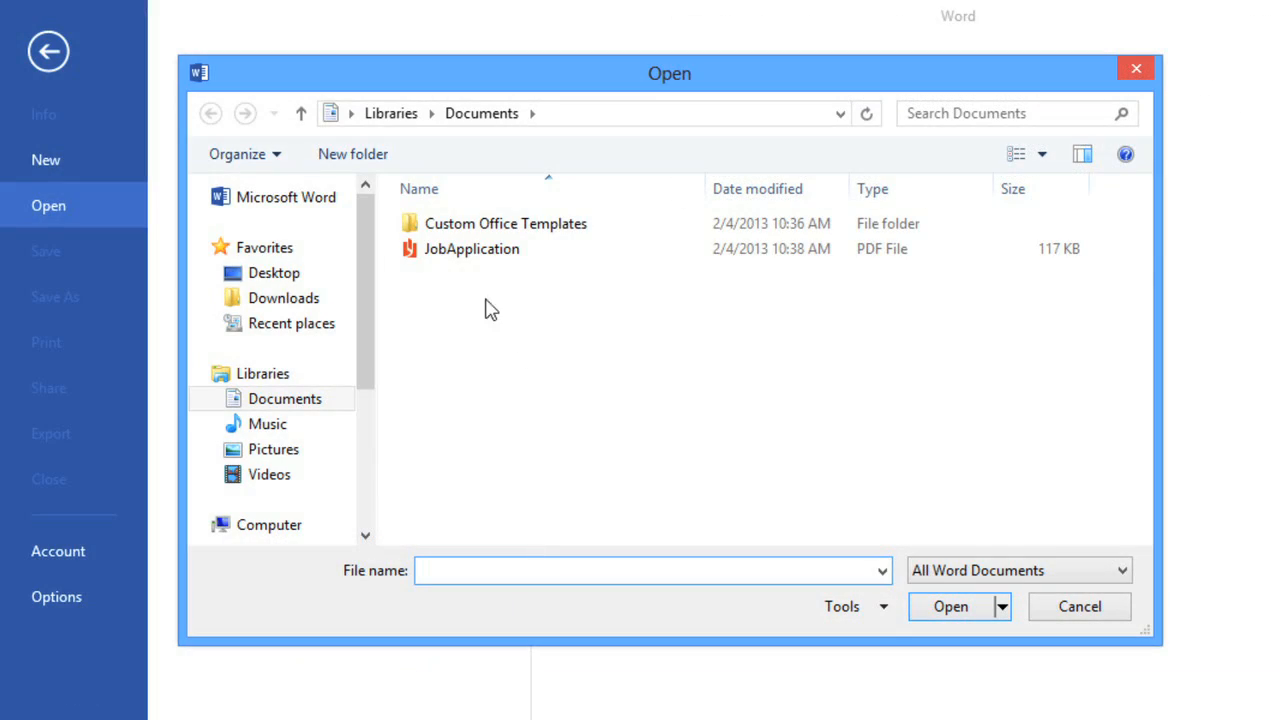
Step: Open JobApplication.pdf in Word as an editable employment application form
double_click(472, 248)
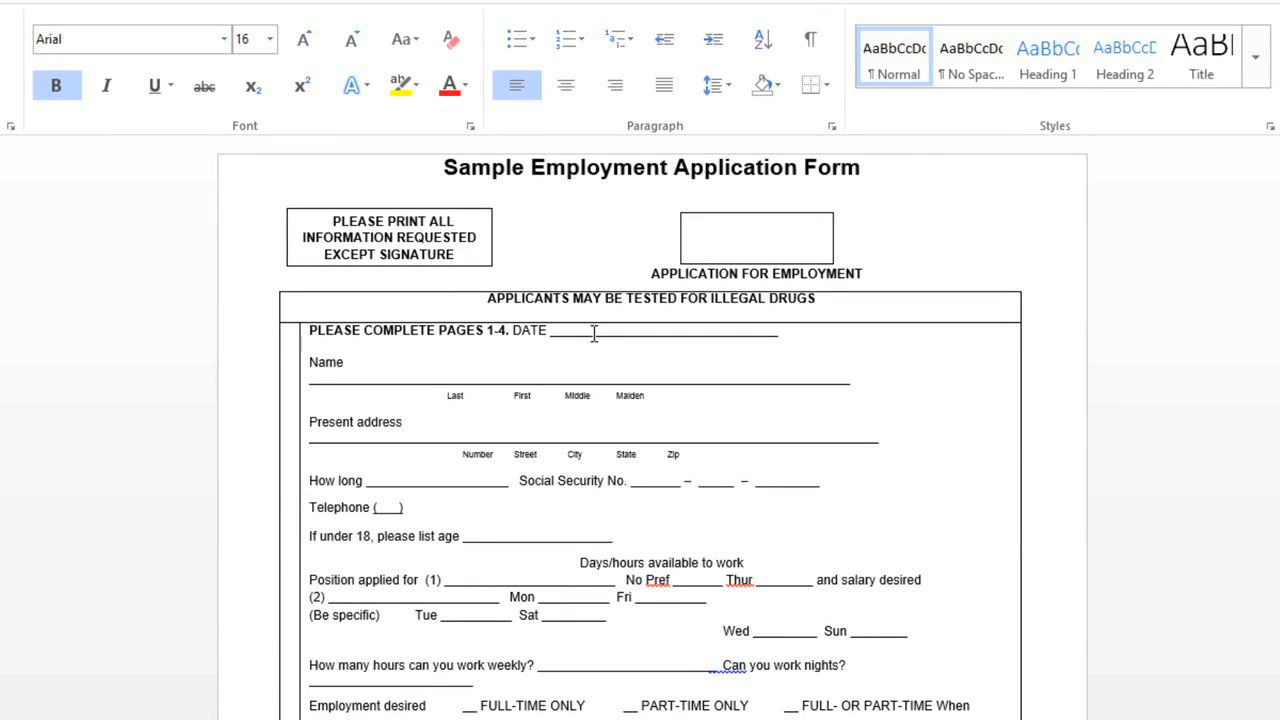
type("2/4/")
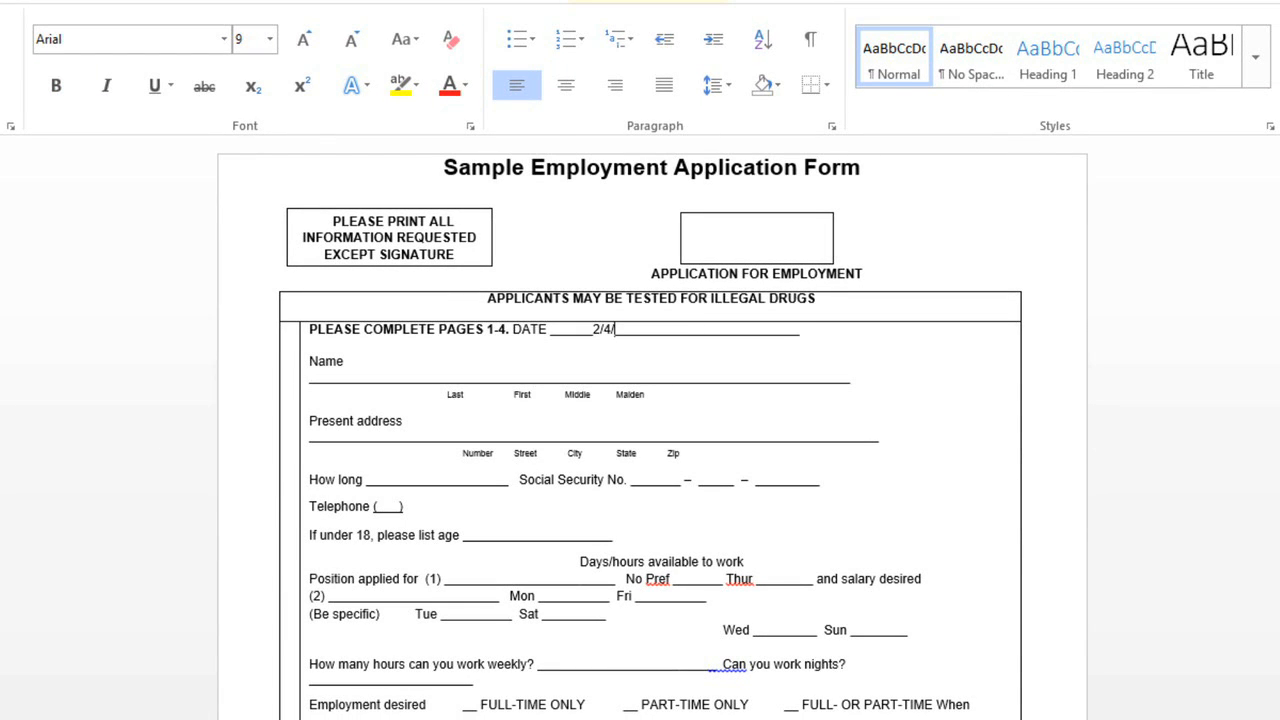
type("12")
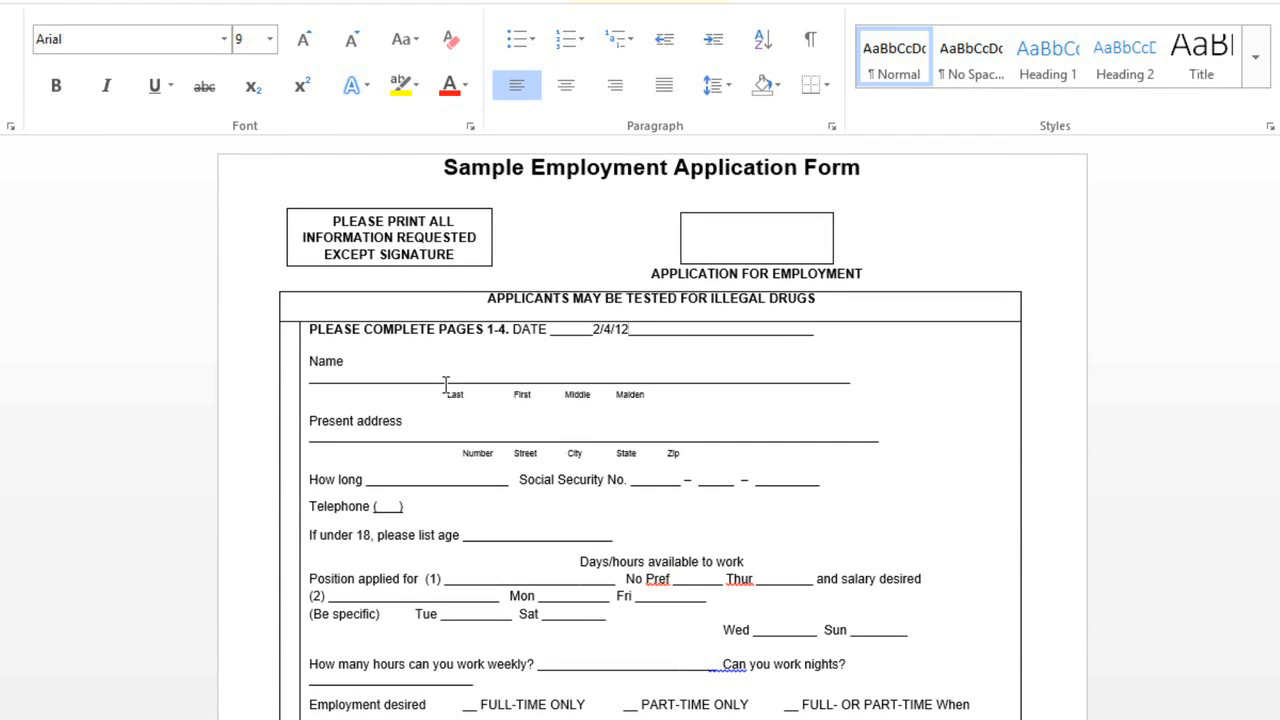
type("Flore")
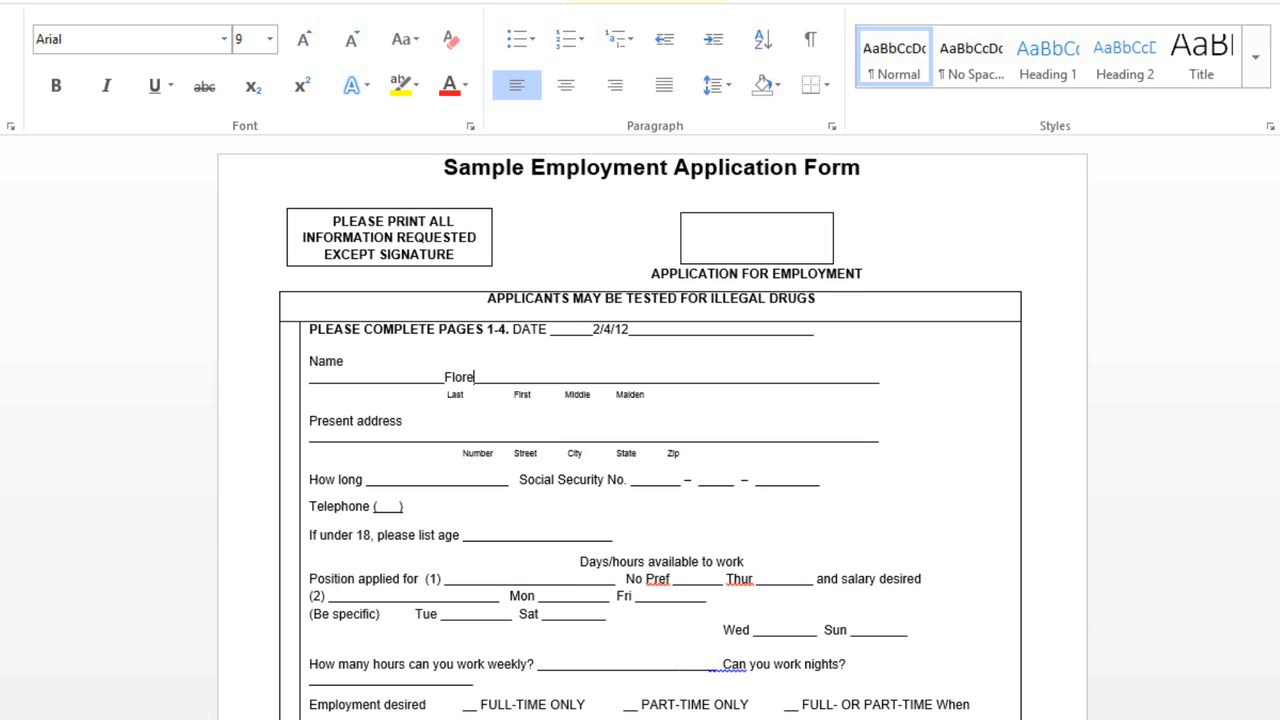
type(", Javier")
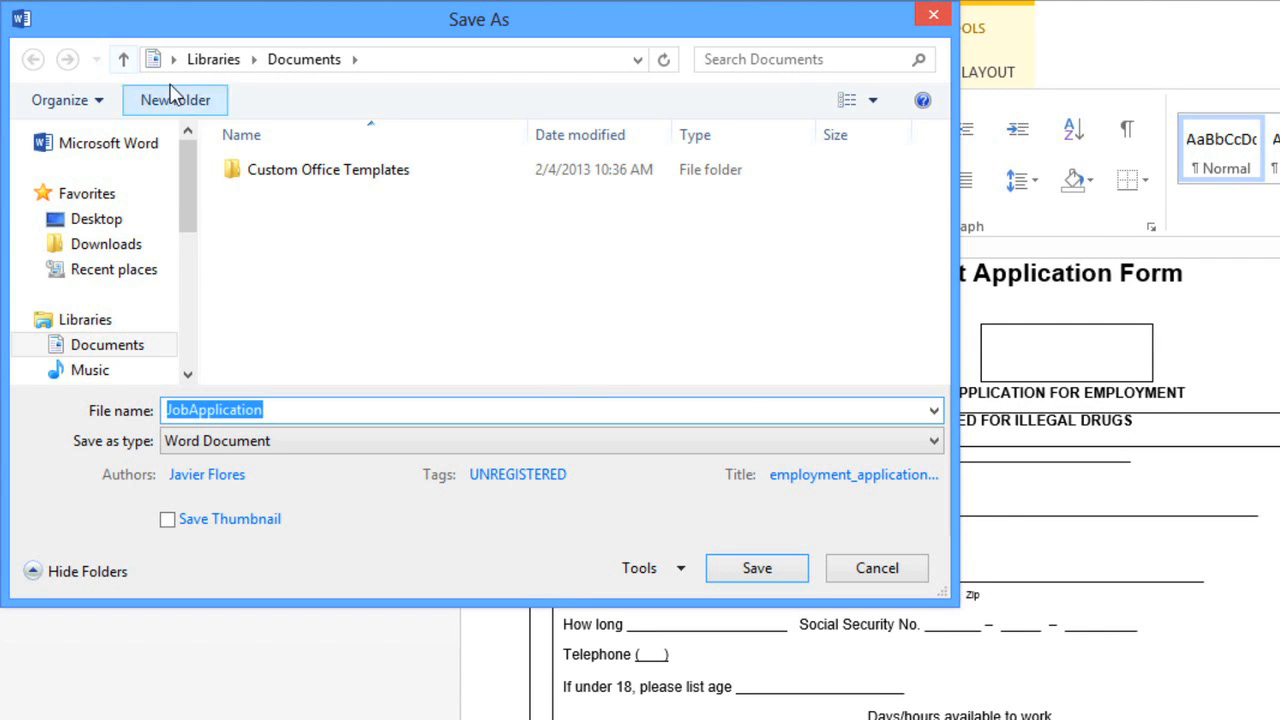
left_click(756, 568)
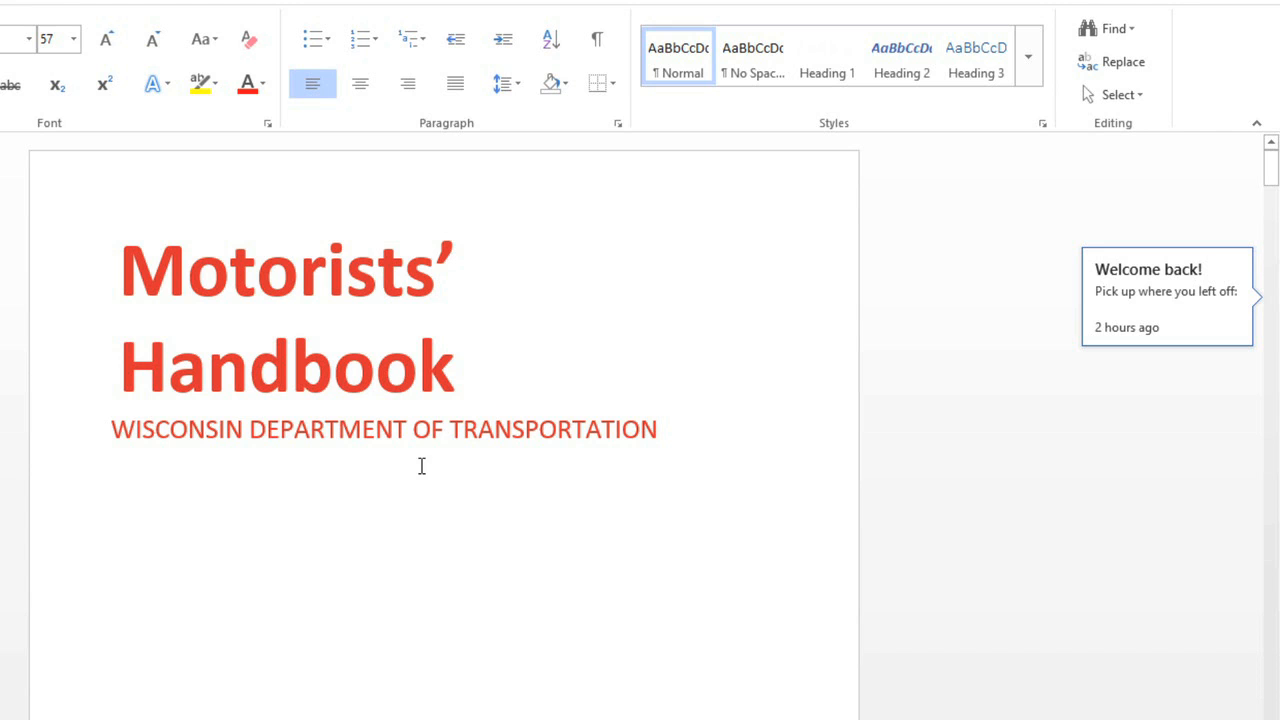
mouse_move(1142, 318)
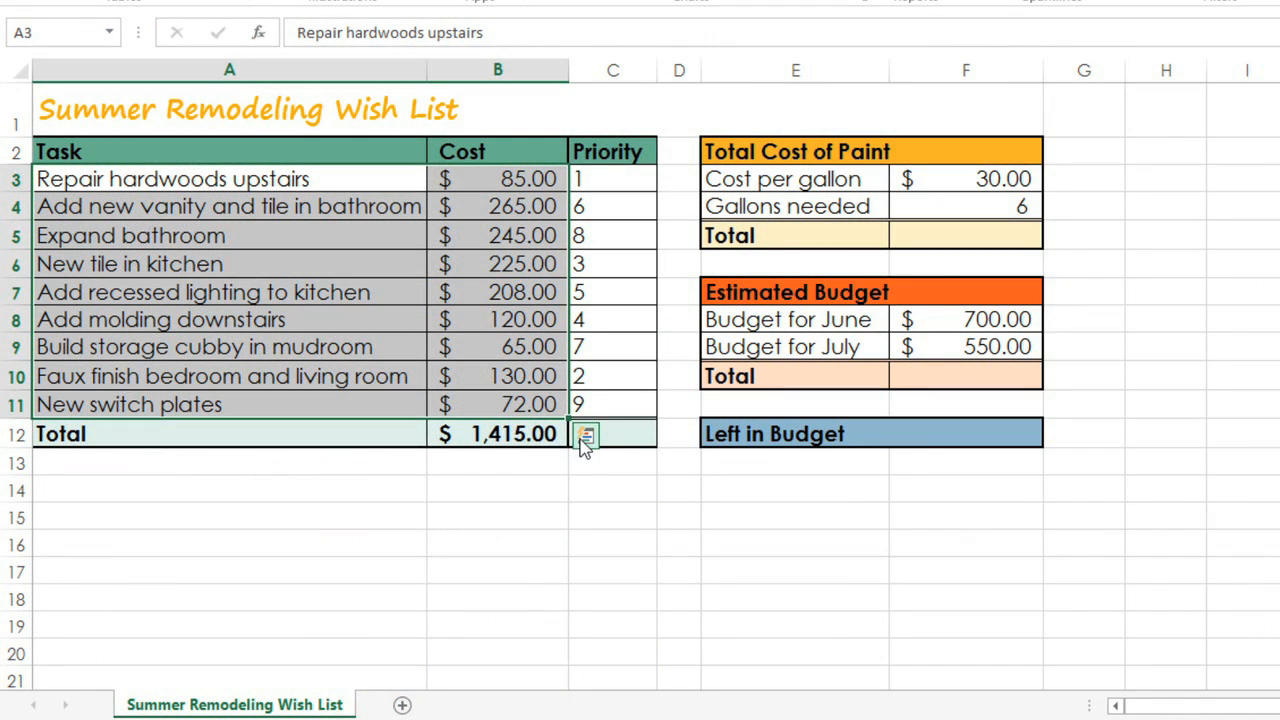
Step: Shade the task costs with a Color Scale using Quick Analysis
left_click(586, 436)
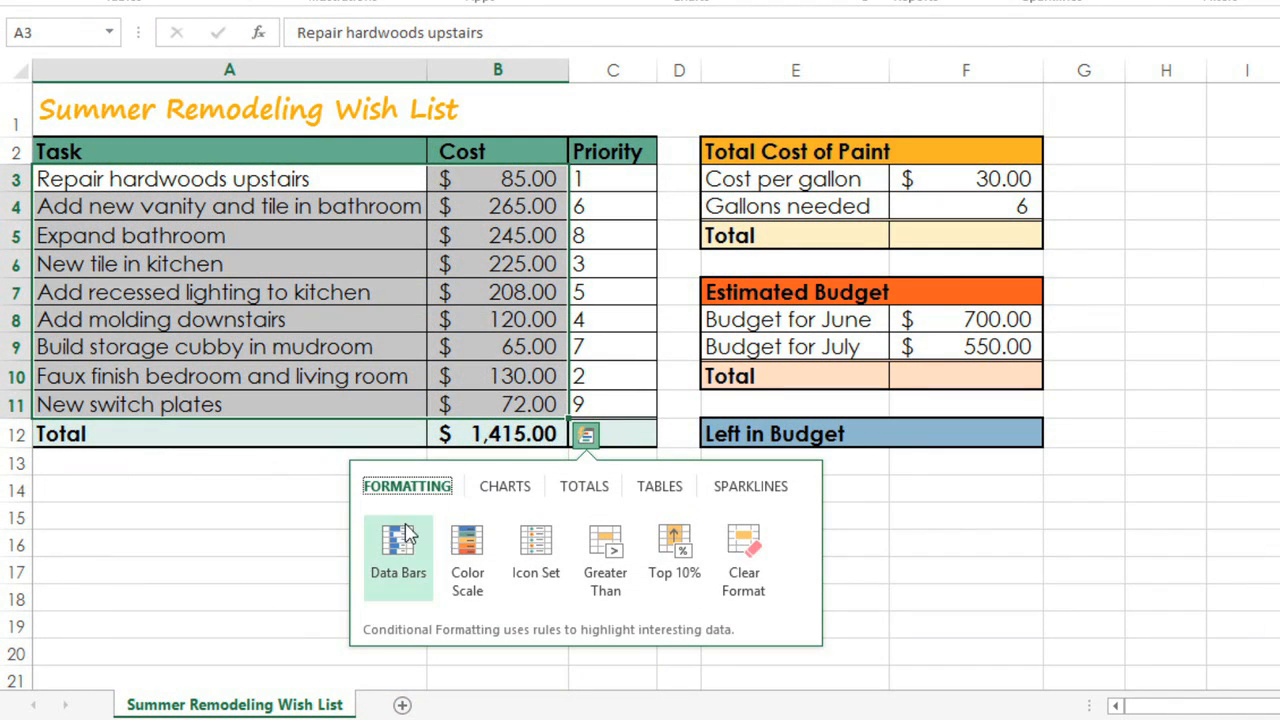
left_click(468, 556)
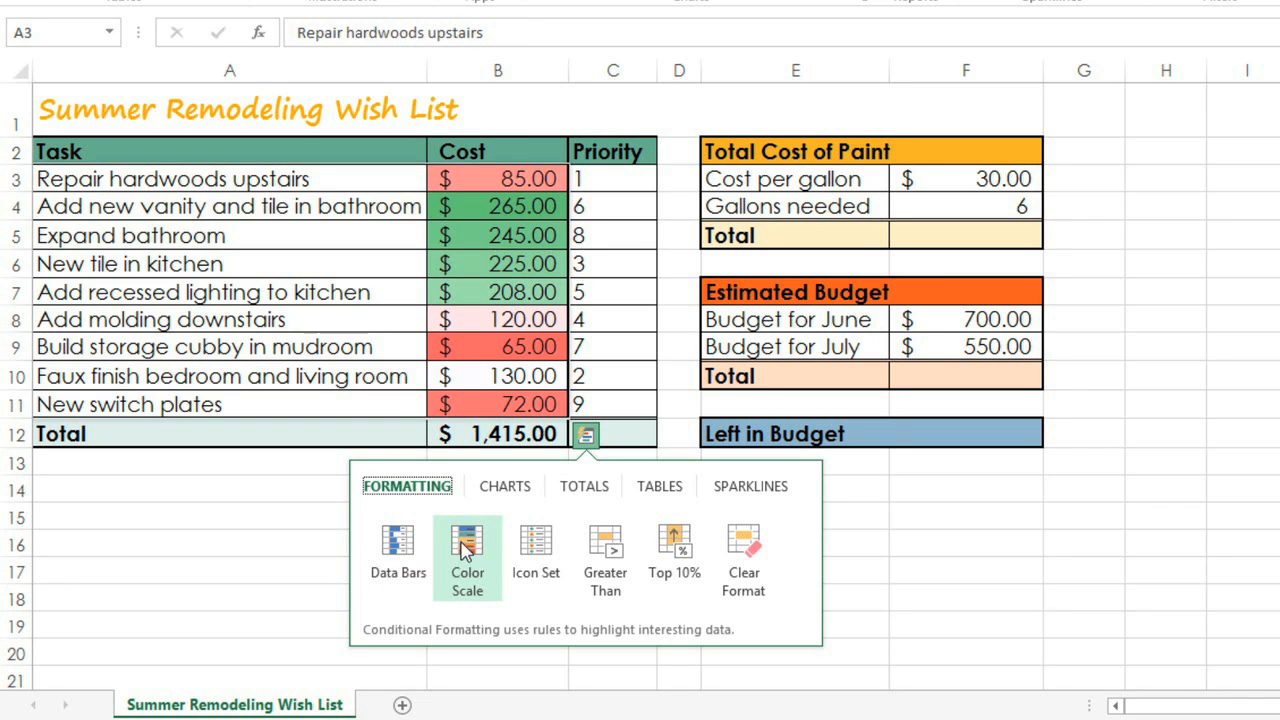
left_click(504, 486)
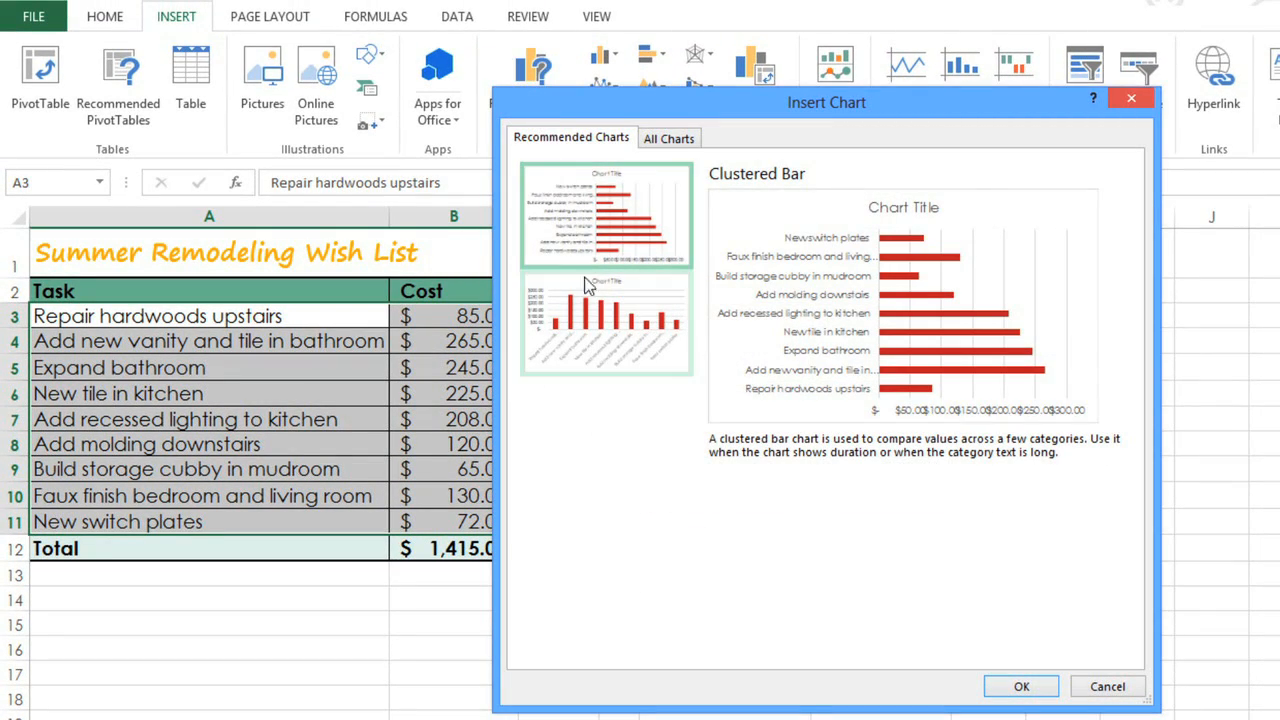
Step: Preview a Clustered Bar chart of the costs from Recommended Charts
left_click(604, 322)
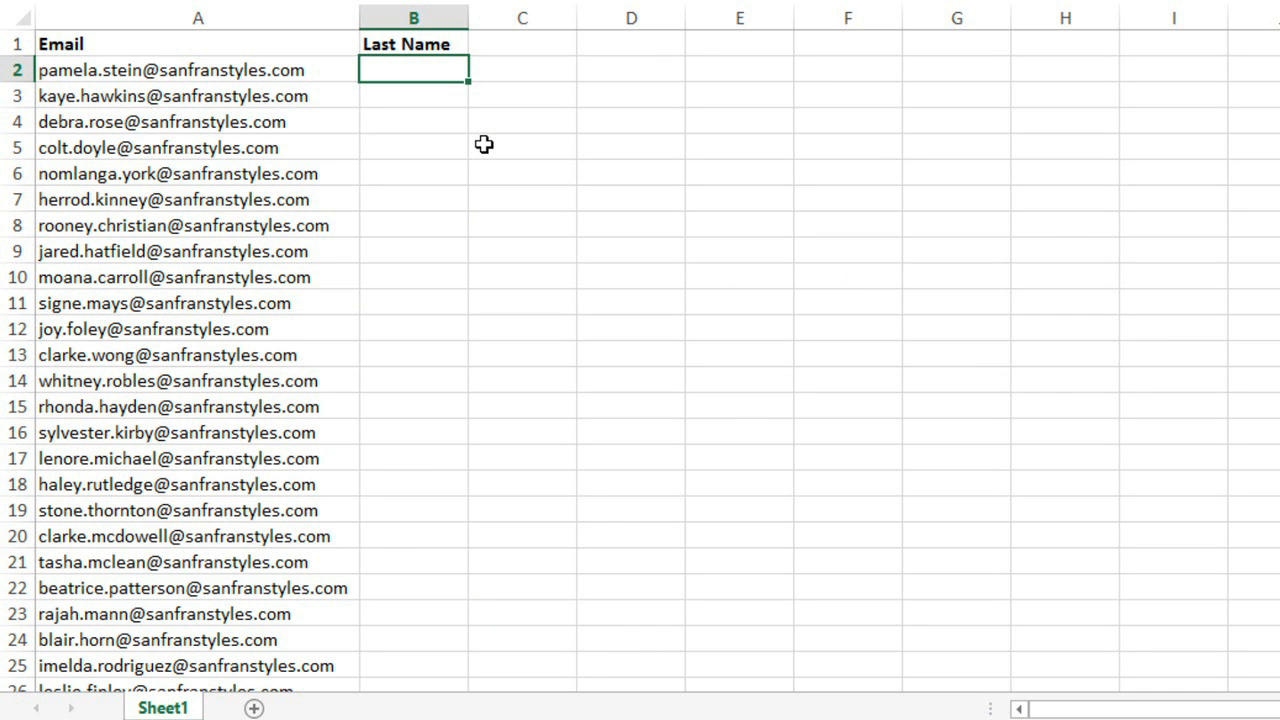
Step: Enter surname 'Stein' and accept Flash Fill to extract all last names from the emails
type("Stein")
left_click(414, 96)
type("Hawkins")
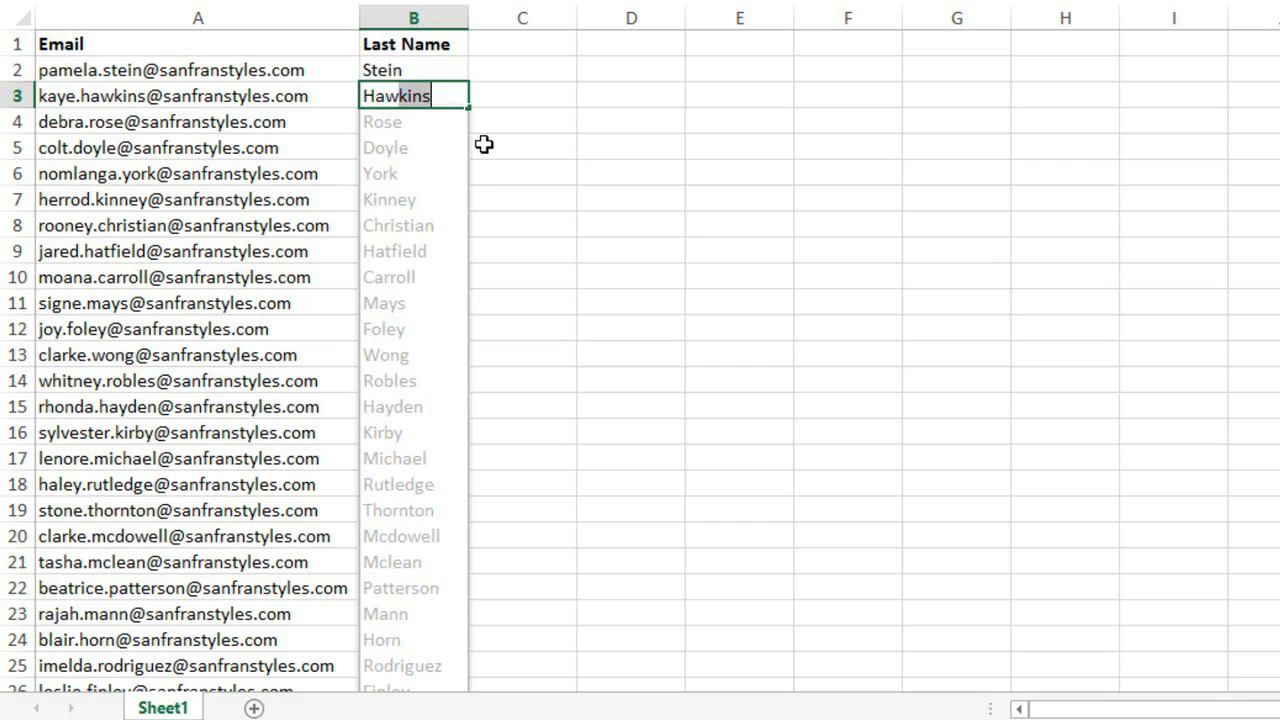
key("Enter")
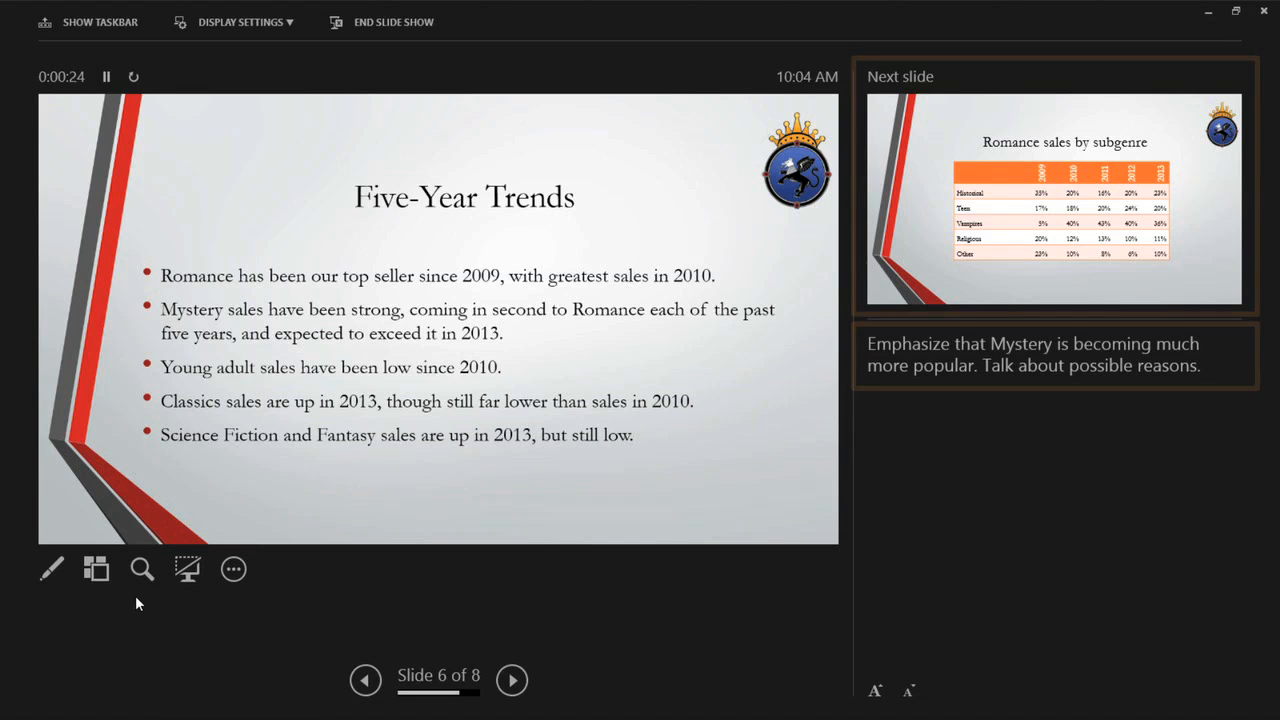
Step: Zoom into the lower bullets of the Five-Year Trends slide in Presenter View
left_click(142, 568)
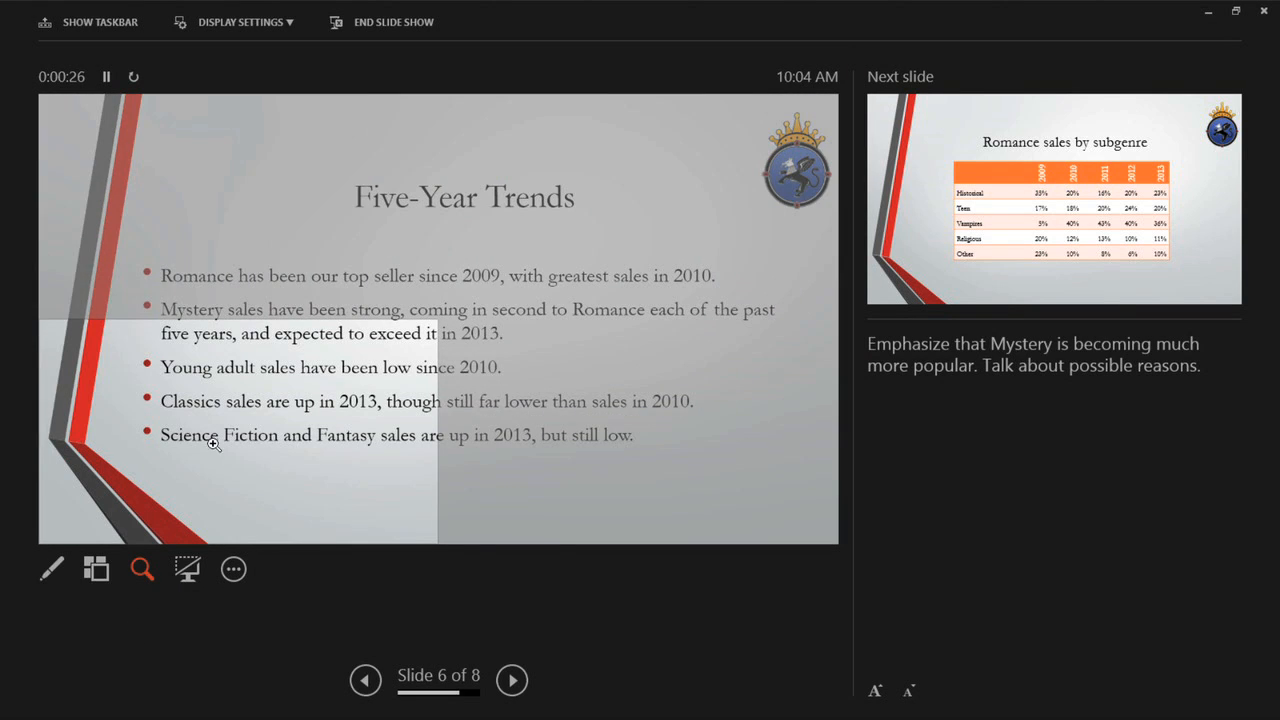
left_click(50, 568)
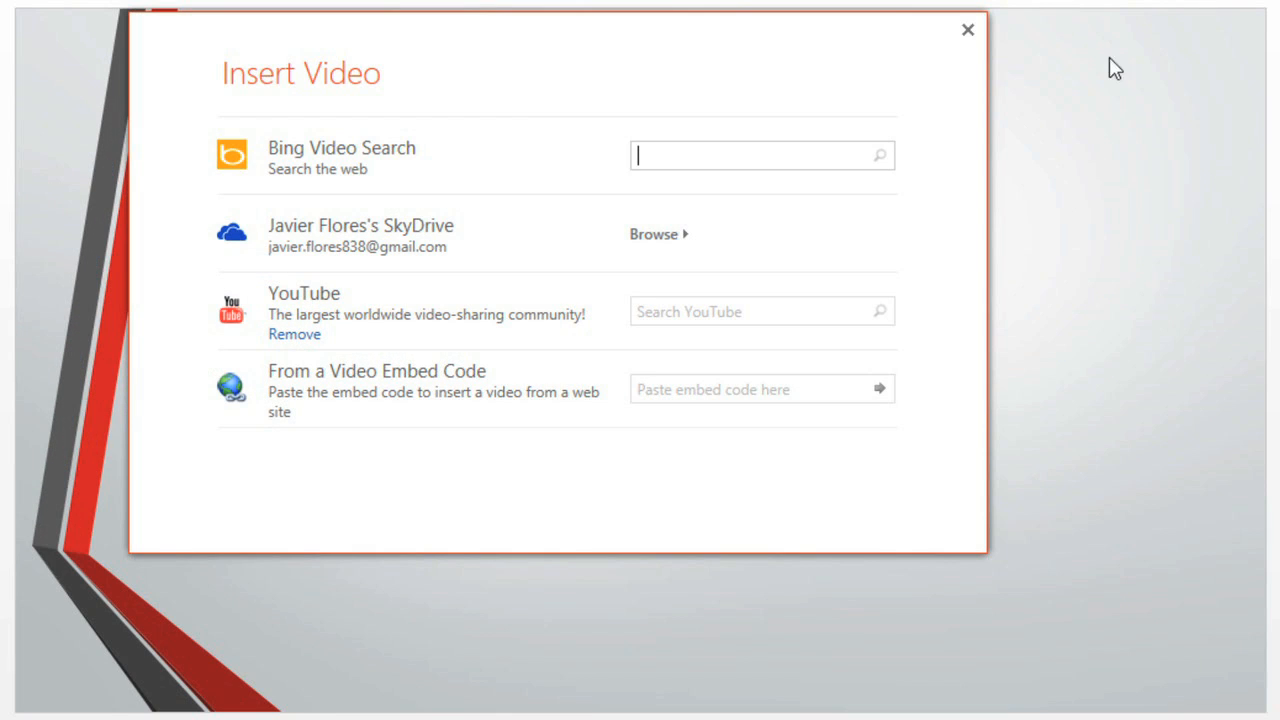
Step: Search YouTube for 'literature trends' videos in the Insert Video window
type("literature trends")
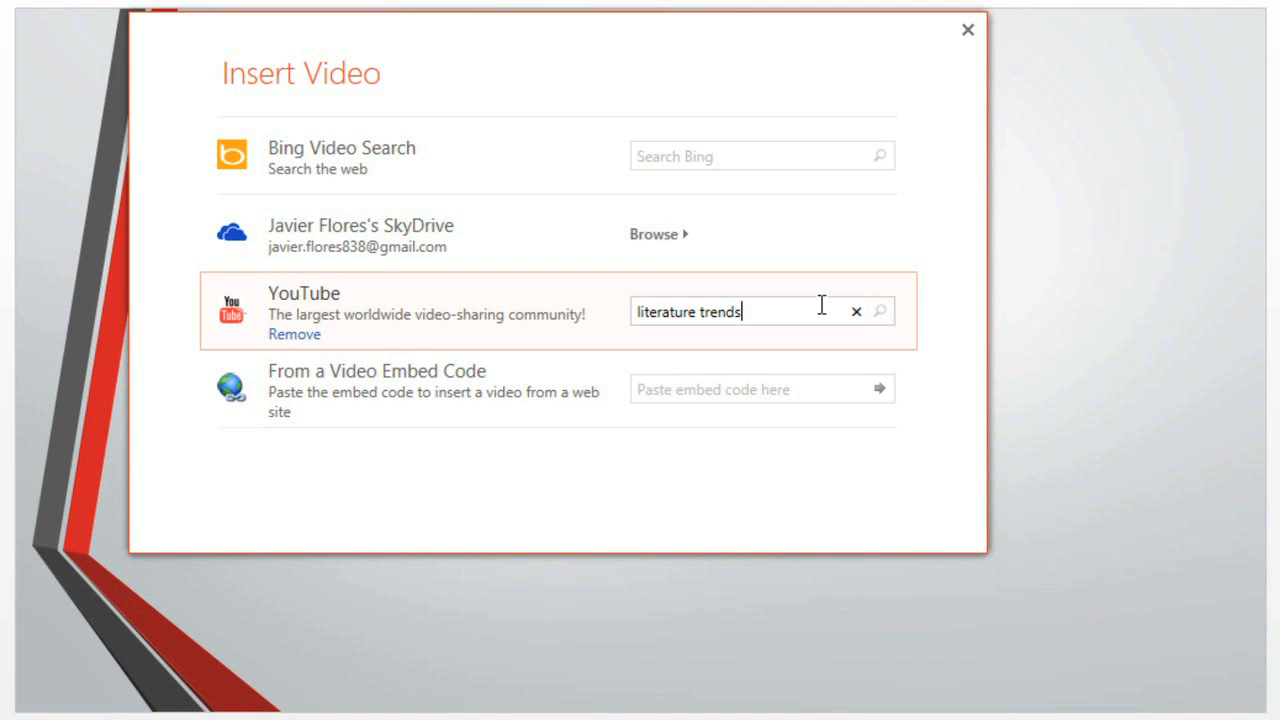
left_click(880, 312)
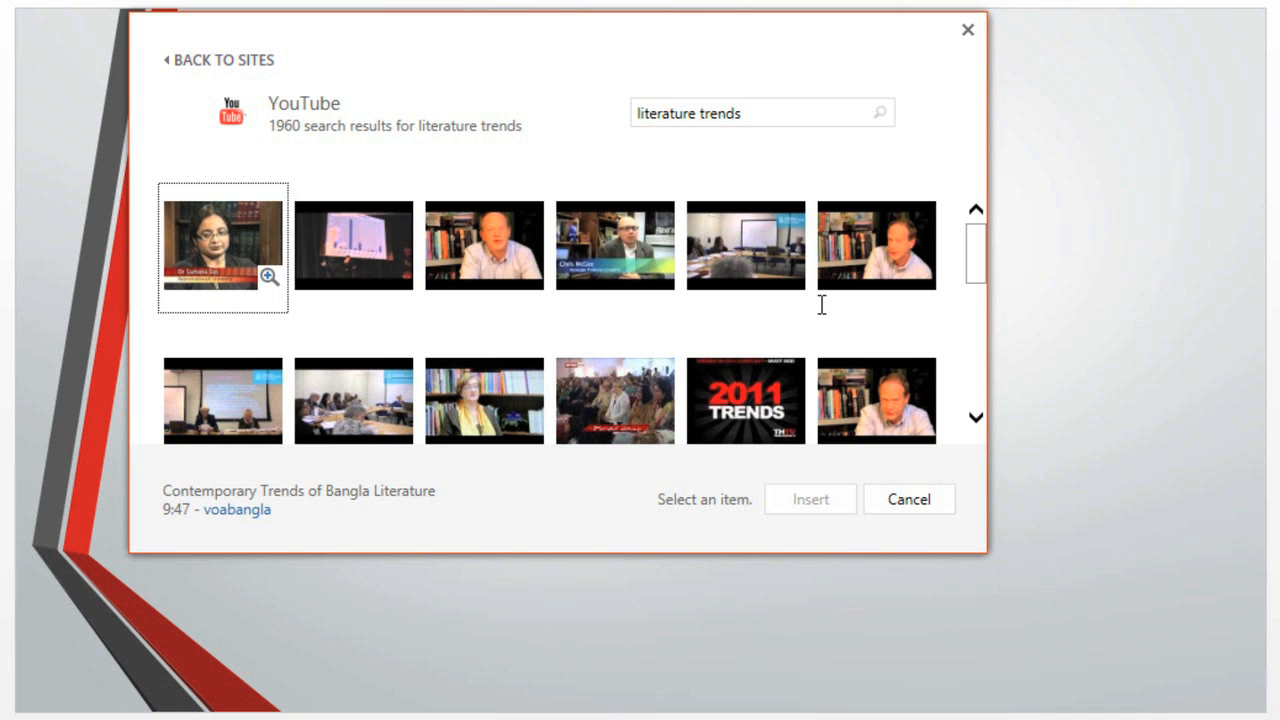
mouse_move(484, 244)
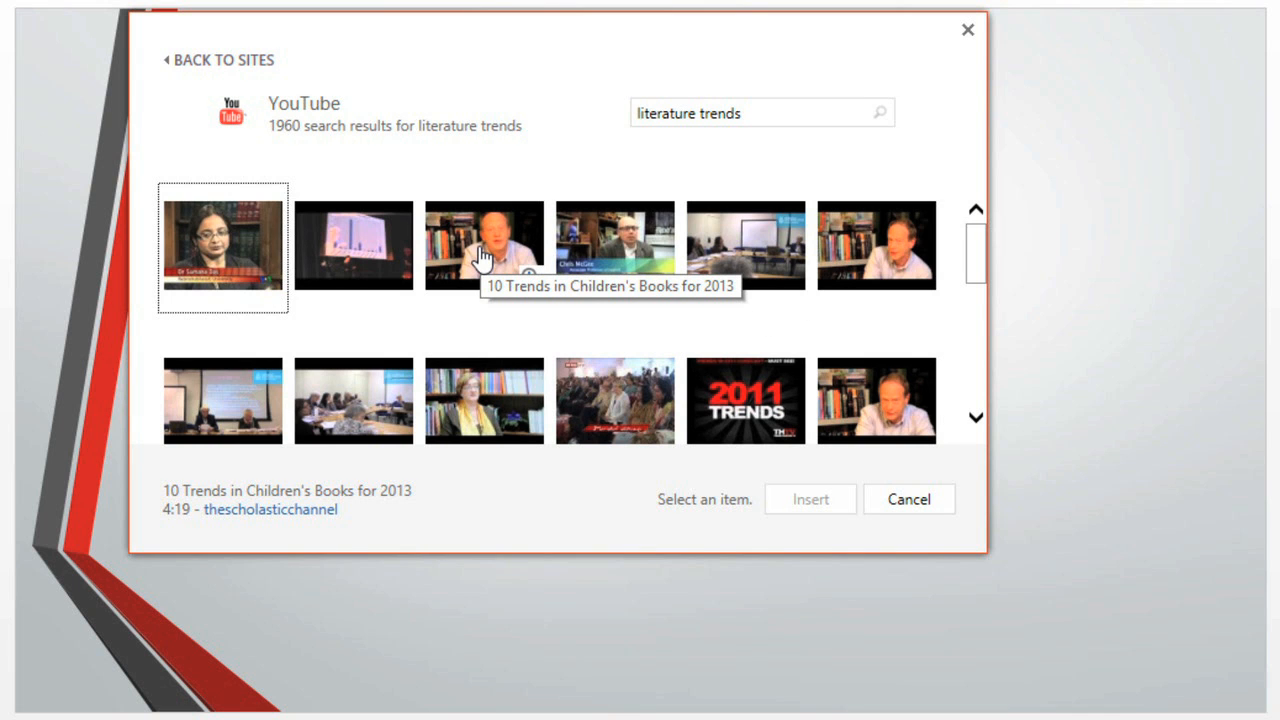